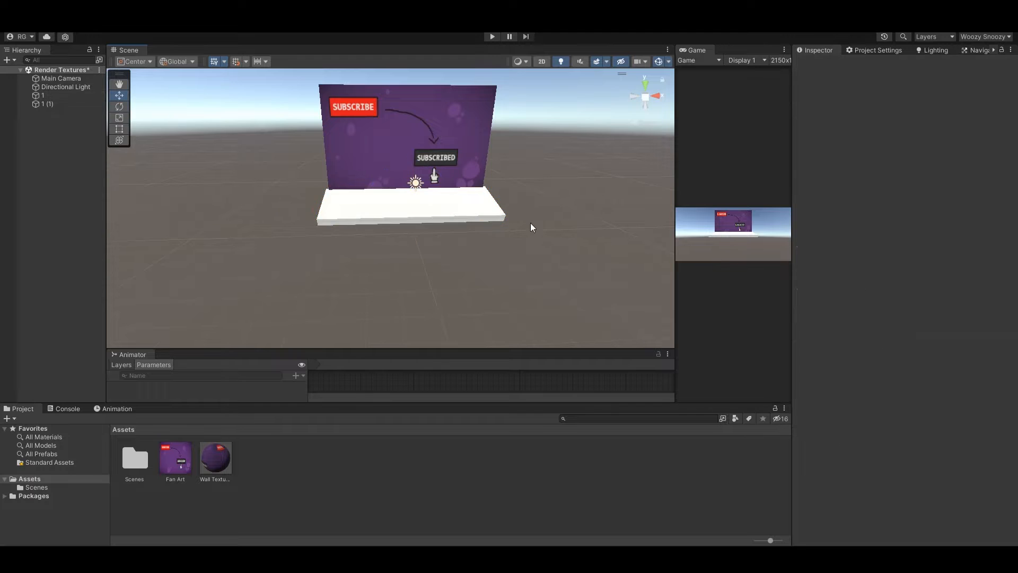
Select Main Camera in the Hierarchy to show its Camera component in the Inspector.
click(61, 78)
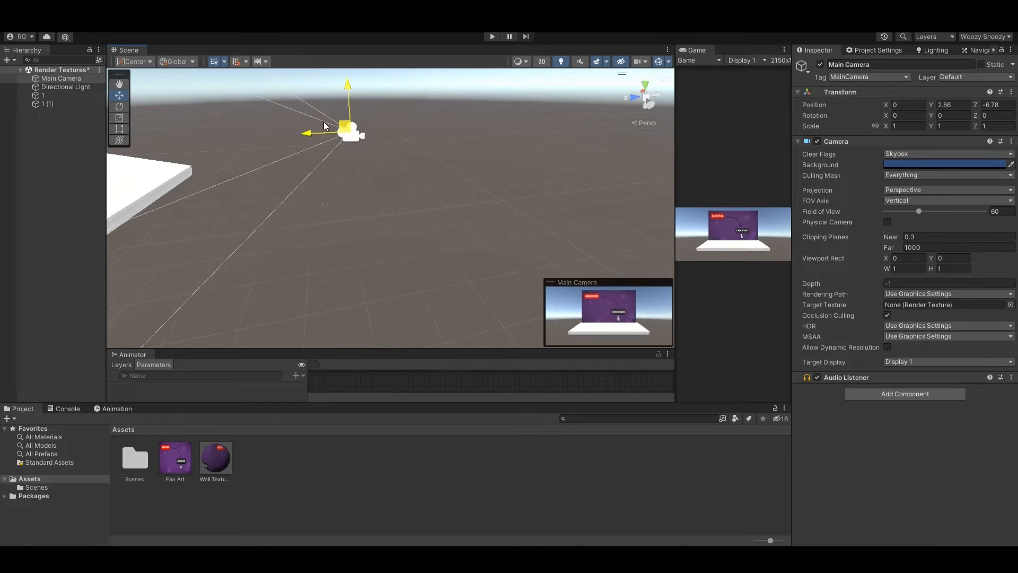
click(127, 50)
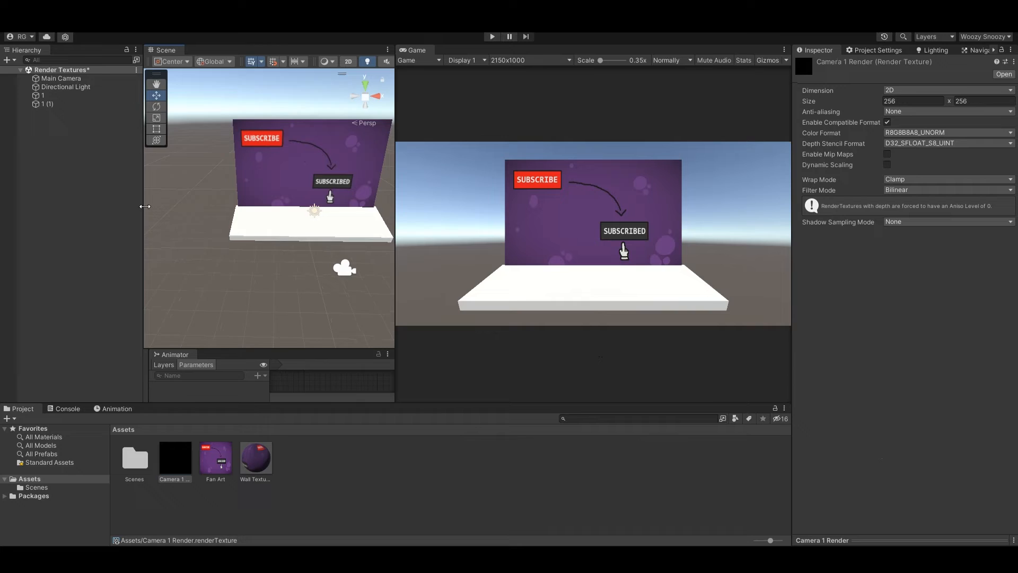
Add a render texture asset named Camera 1 Render to the project Assets.
click(61, 78)
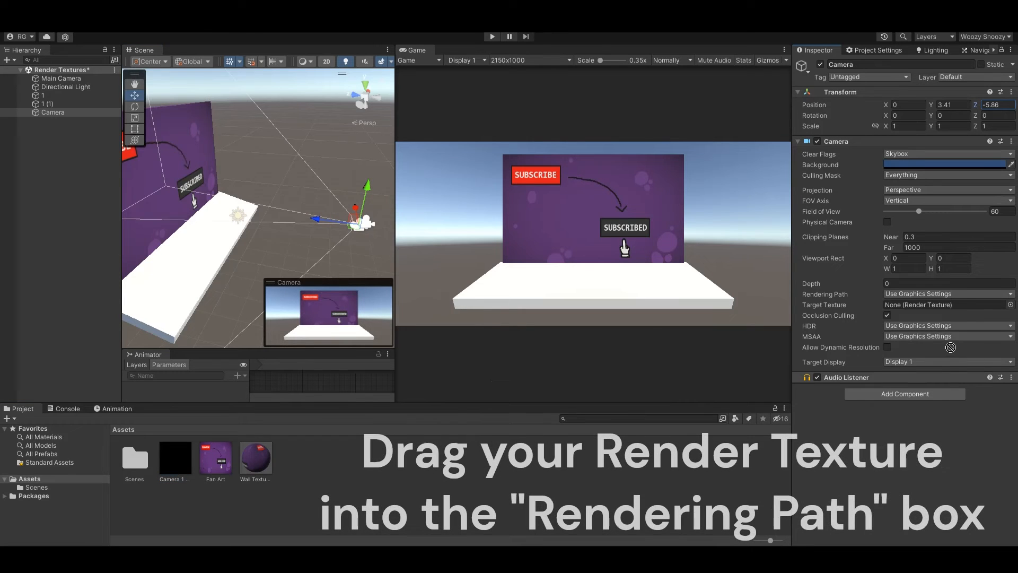
Assign Camera 1 Render as the new camera's Target Texture.
drag(174, 456, 942, 304)
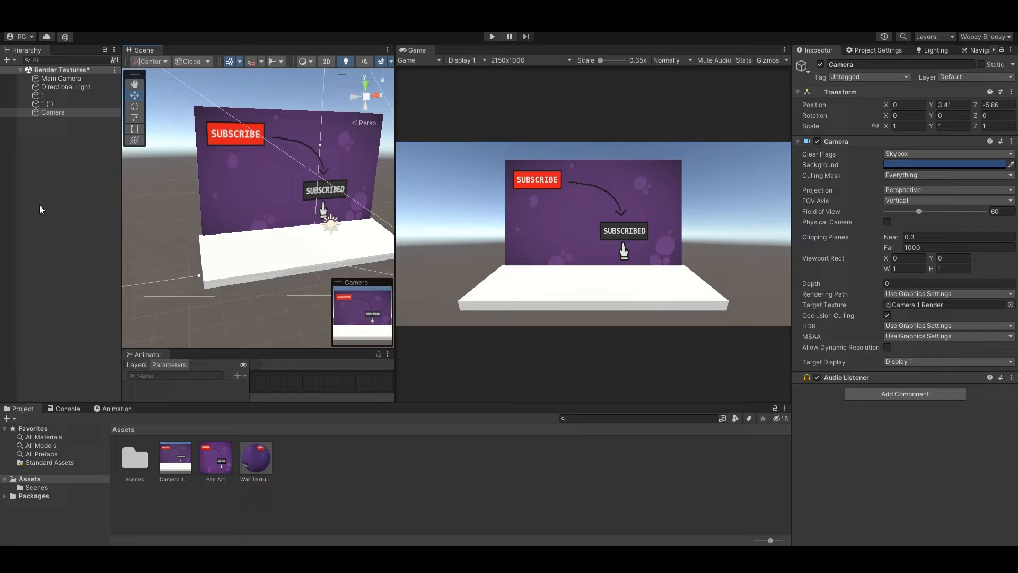
click(46, 104)
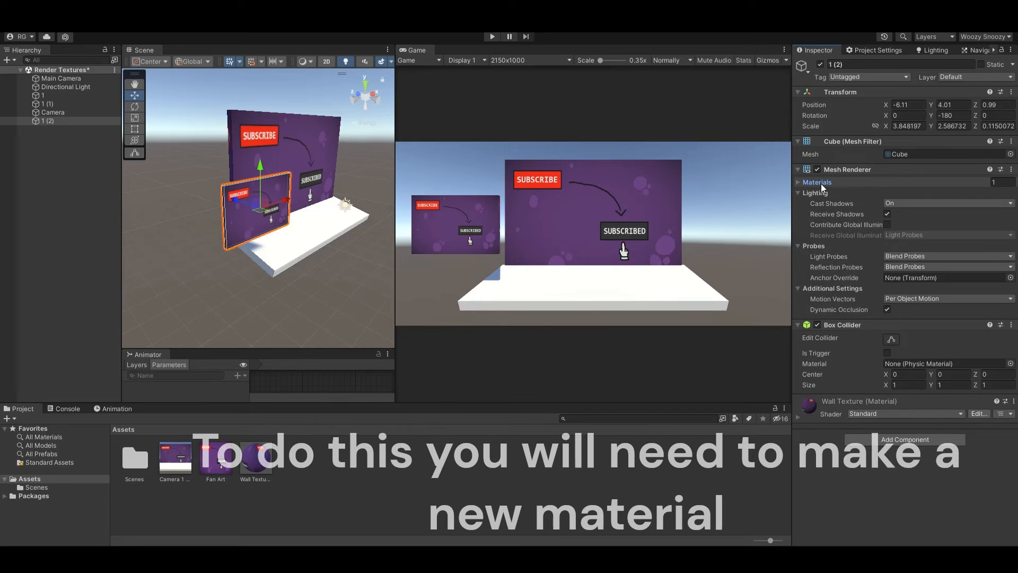
Expand the duplicated panel's Mesh Renderer Materials to reveal the Wall Texture material.
click(803, 182)
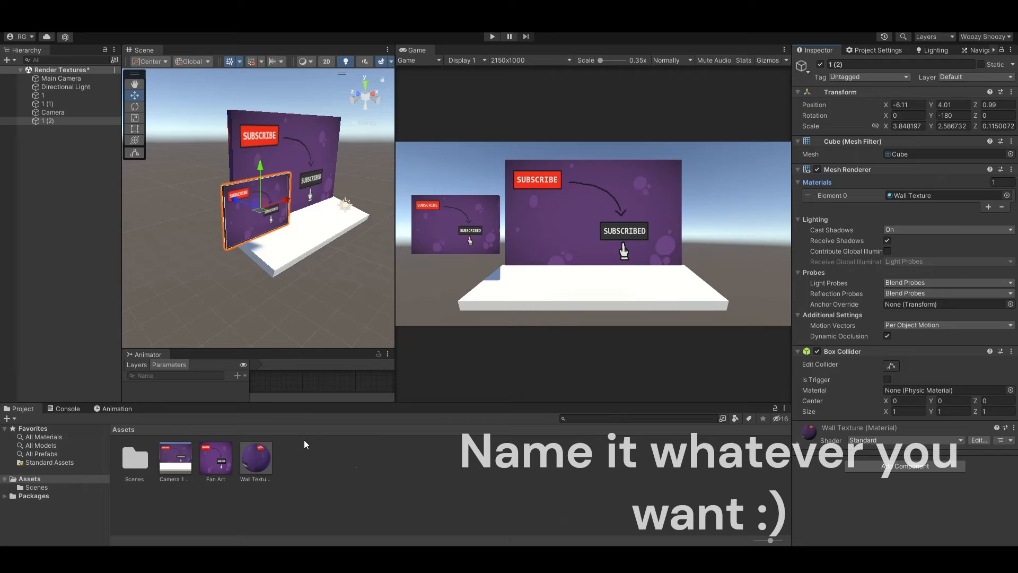
Create a Camera 1 material with Camera 1 Render as Albedo and apply it to panel 1 (2).
right_click(306, 444)
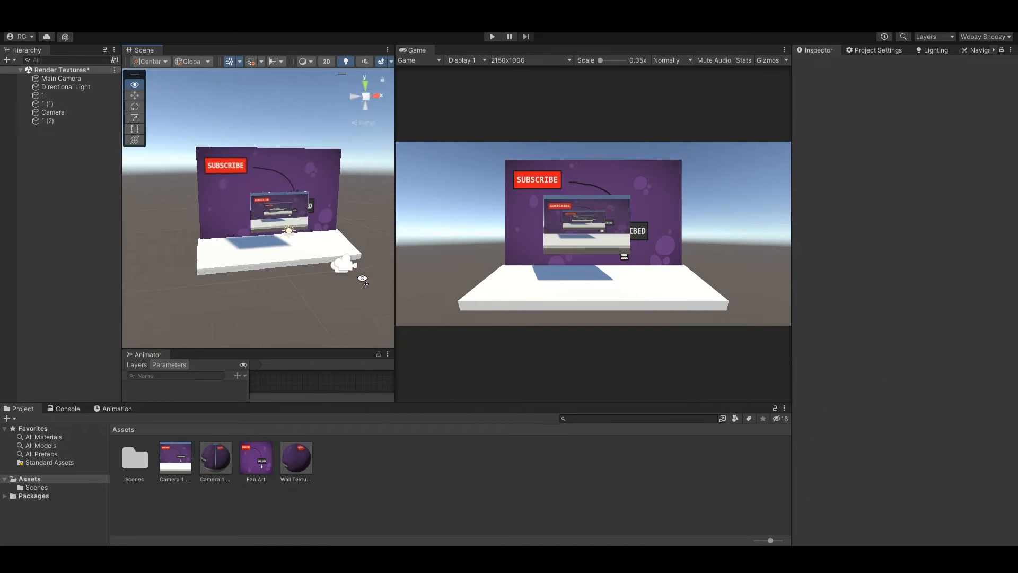
click(53, 112)
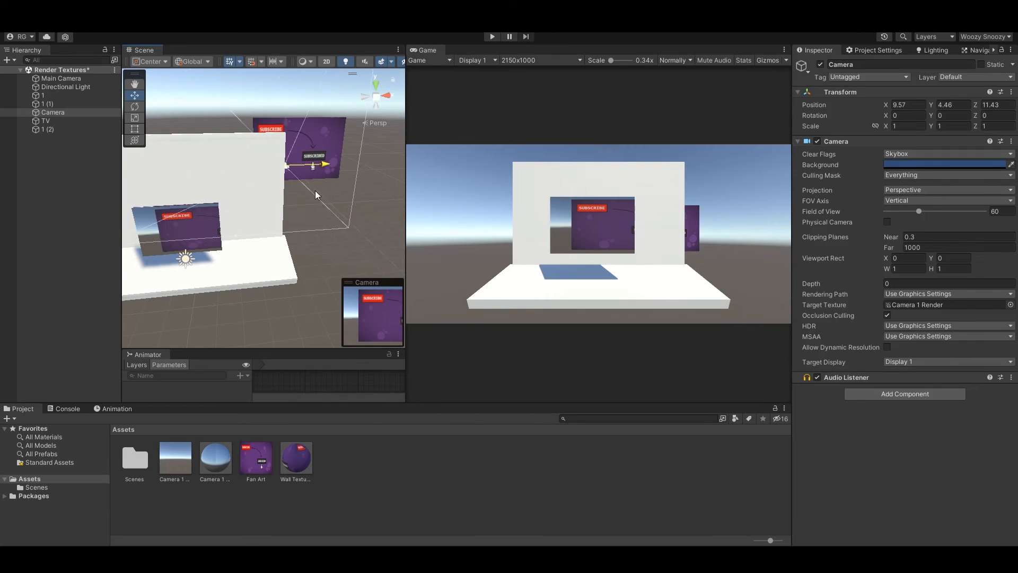
Select the Camera 1 Render asset to view its 256 by 256 size settings.
click(174, 457)
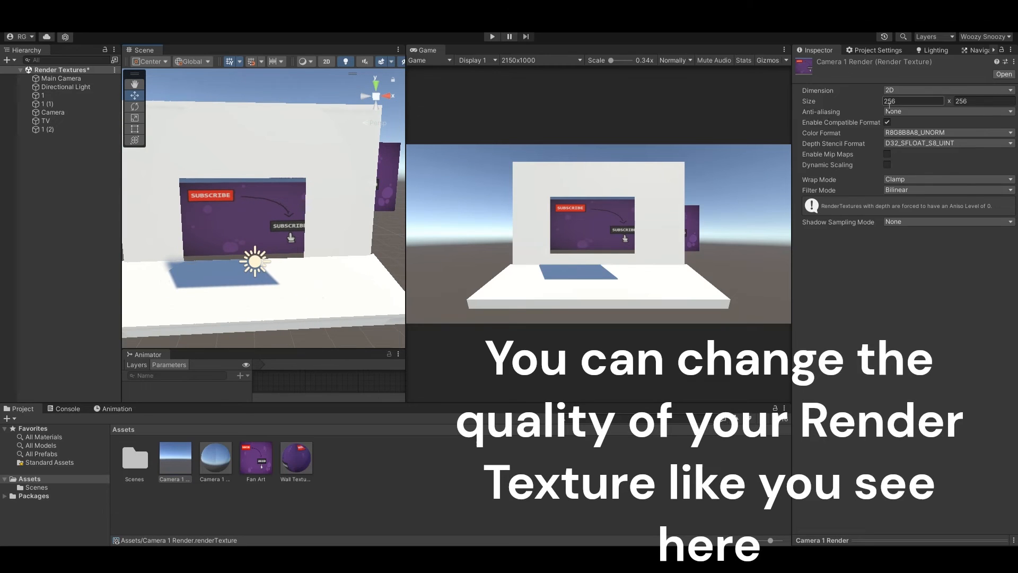
Set the Camera 1 Render texture's width and height fields to 60.
text(800)
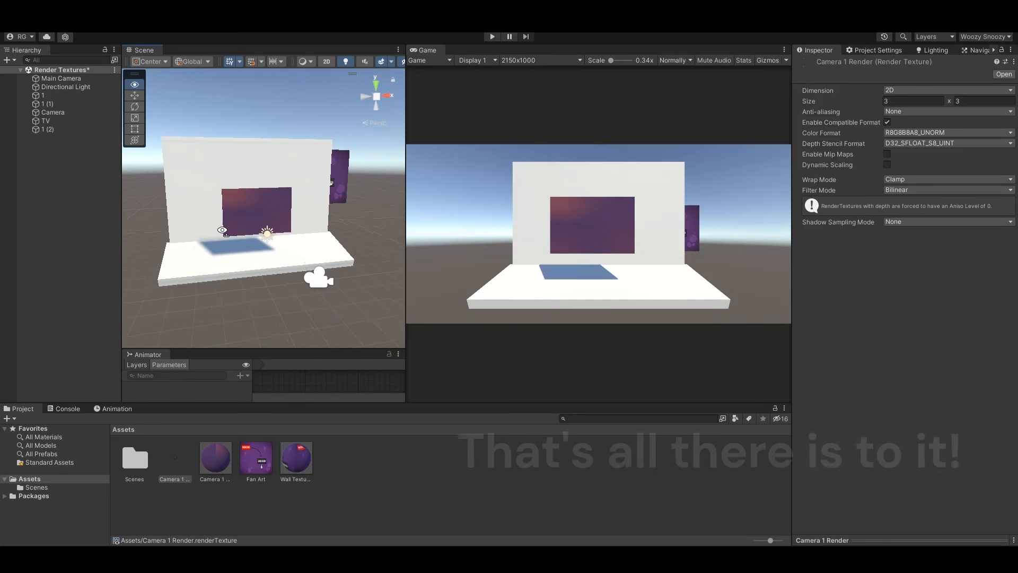
click(912, 101)
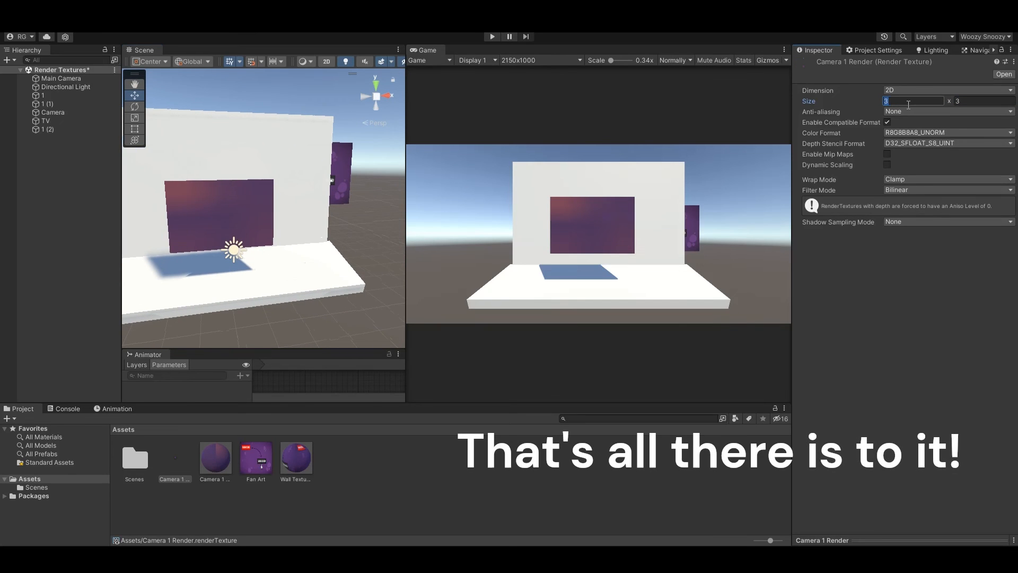
text(60)
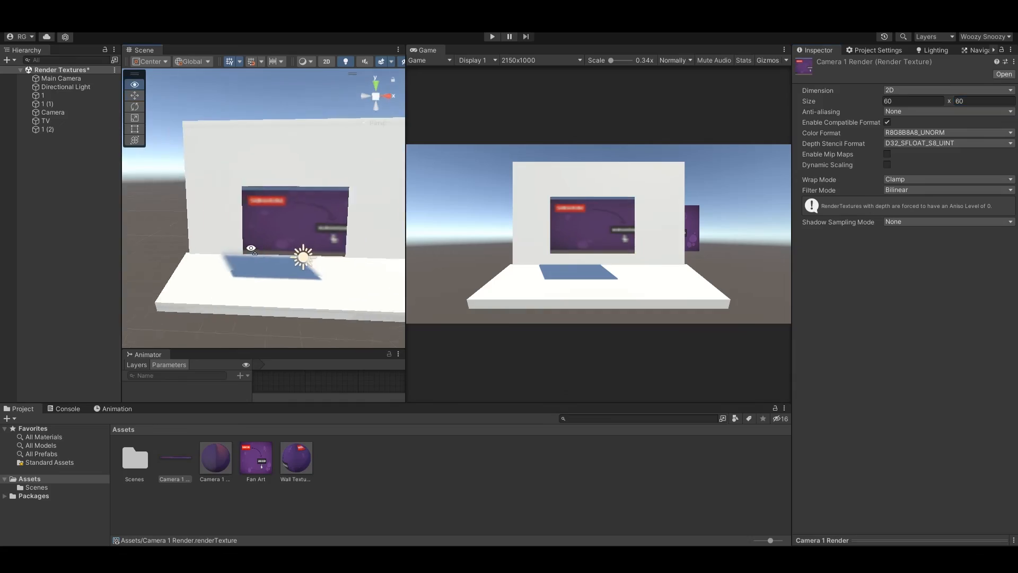